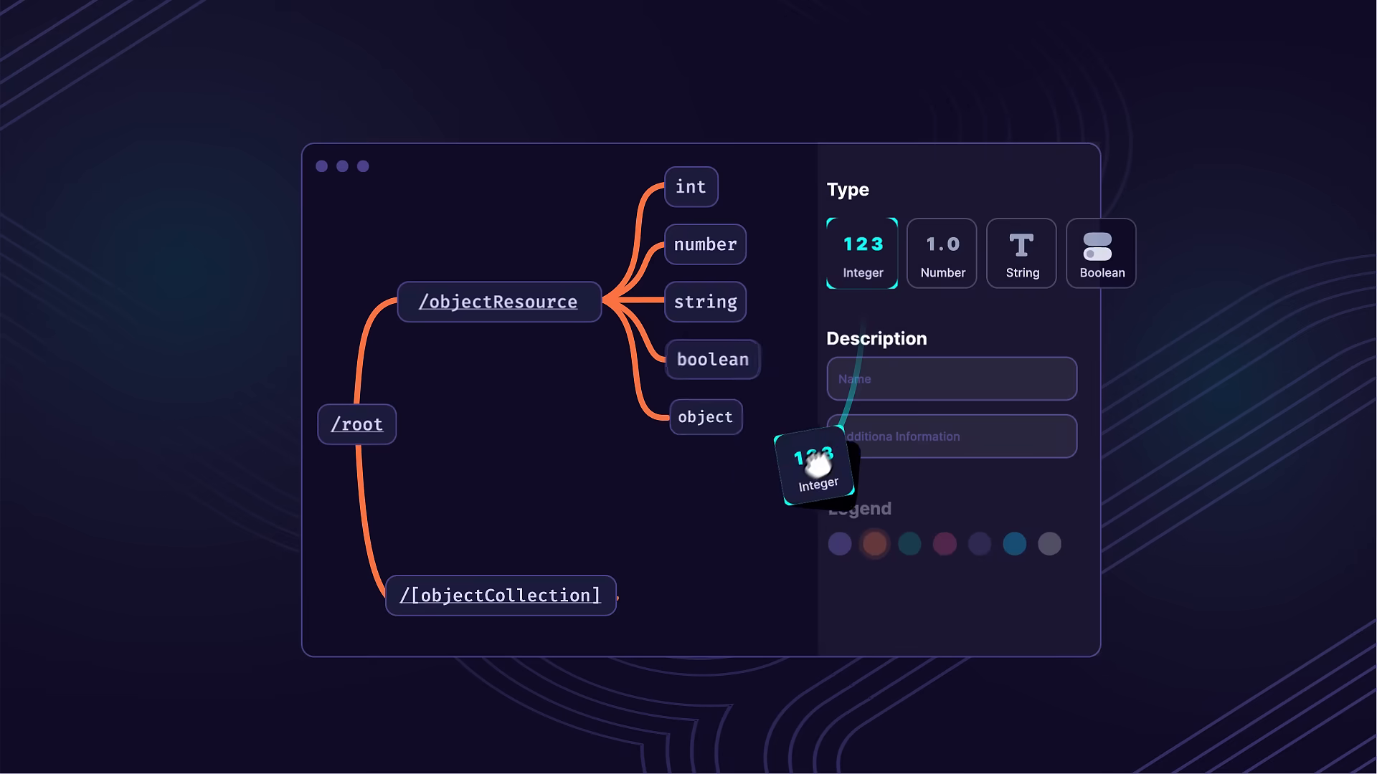
pyautogui.moveTo(815, 461); pyautogui.dragTo(715, 518)
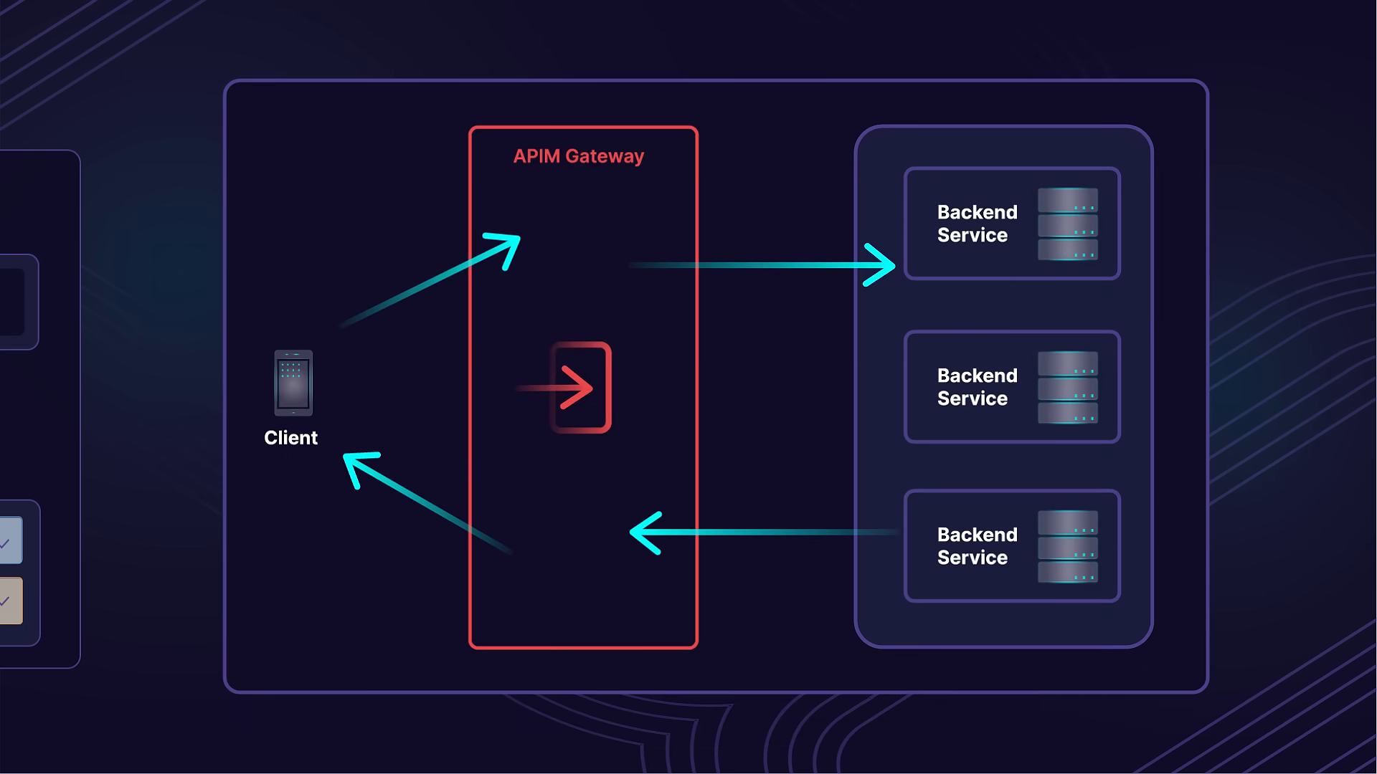
pyautogui.scroll(-3)
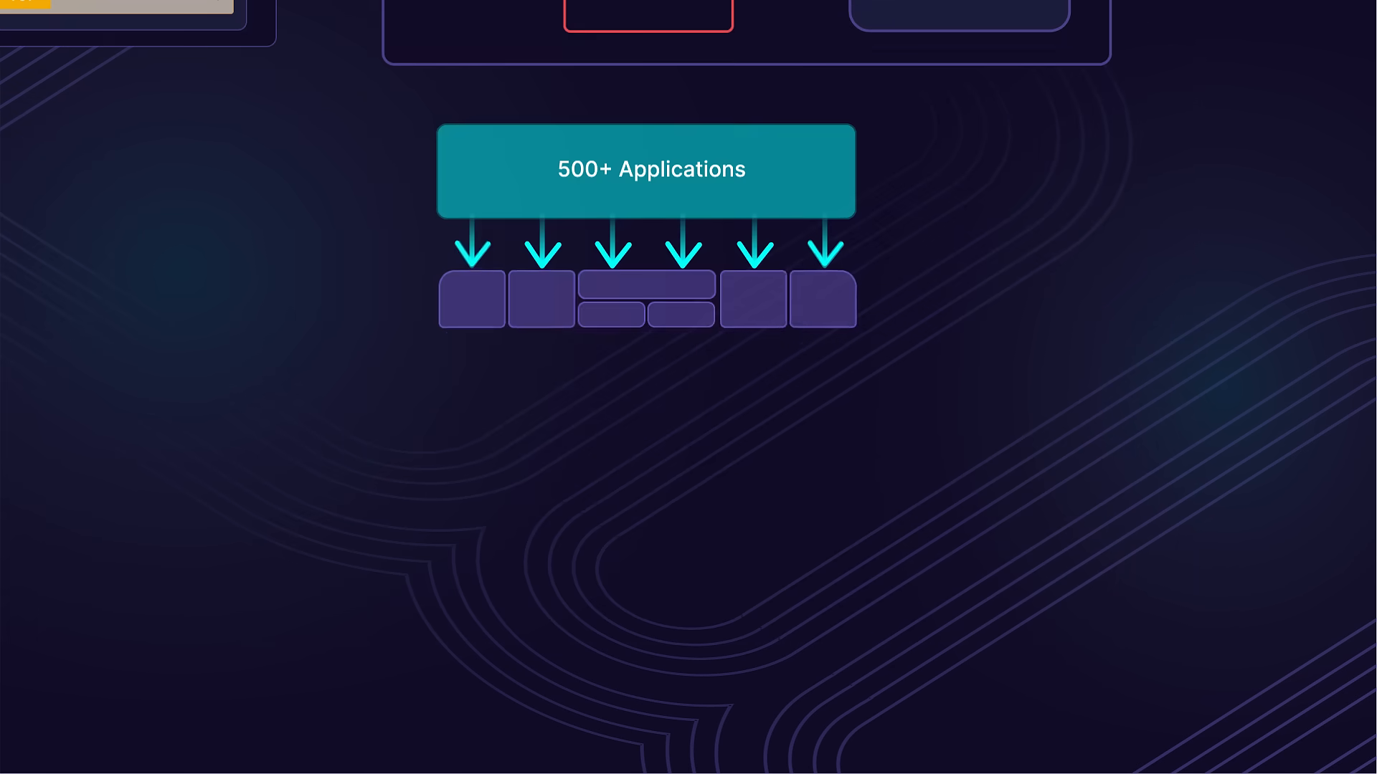